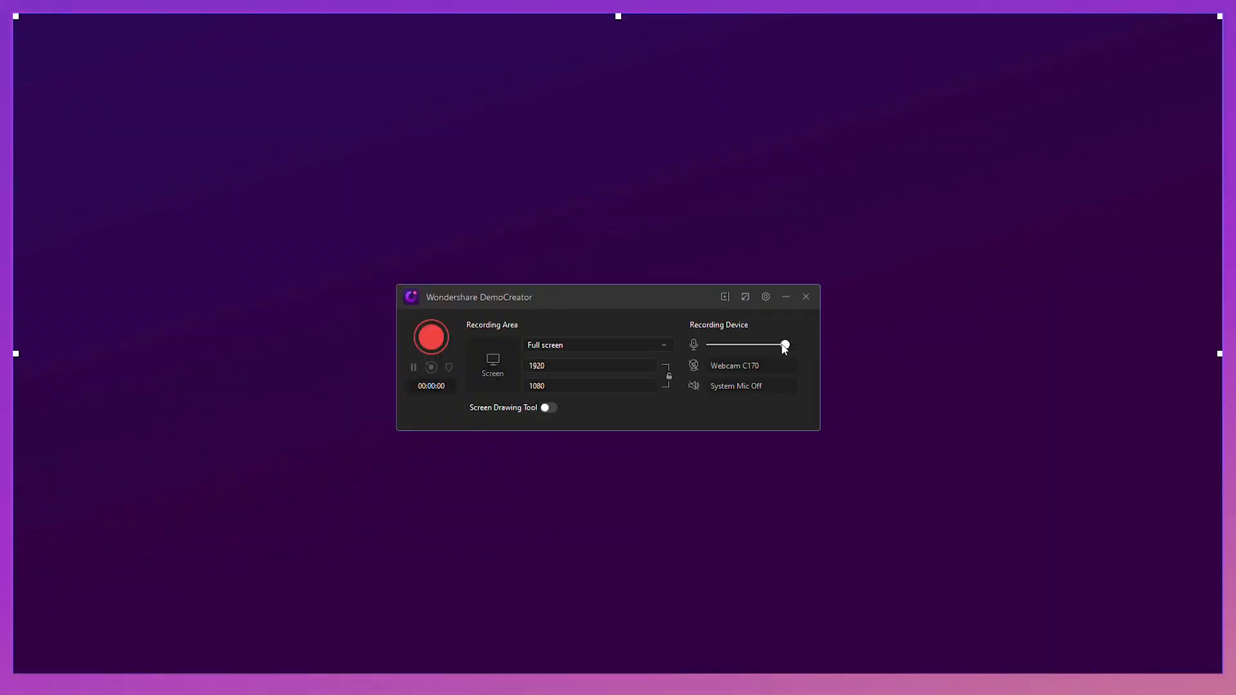
# Raise the recording microphone input volume to its maximum.
pyautogui.moveTo(784, 345); pyautogui.dragTo(742, 345)
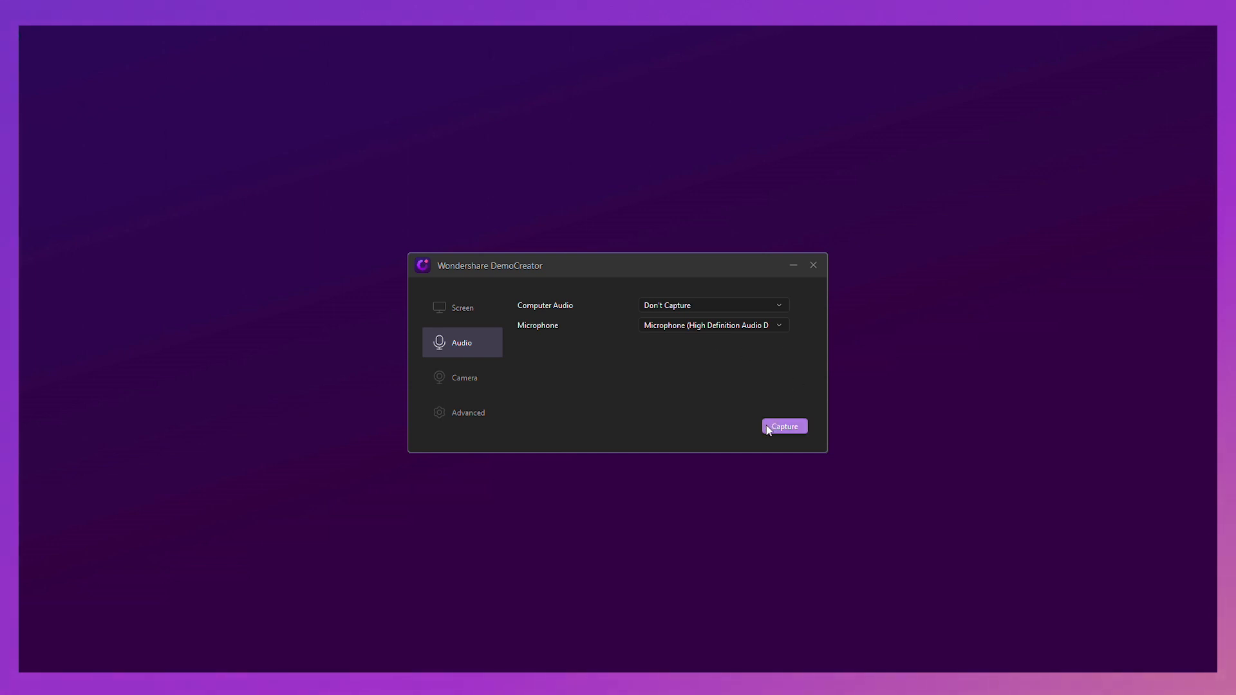
# Confirm microphone-only audio capture (no computer audio) and start recording the screen.
pyautogui.click(785, 427)
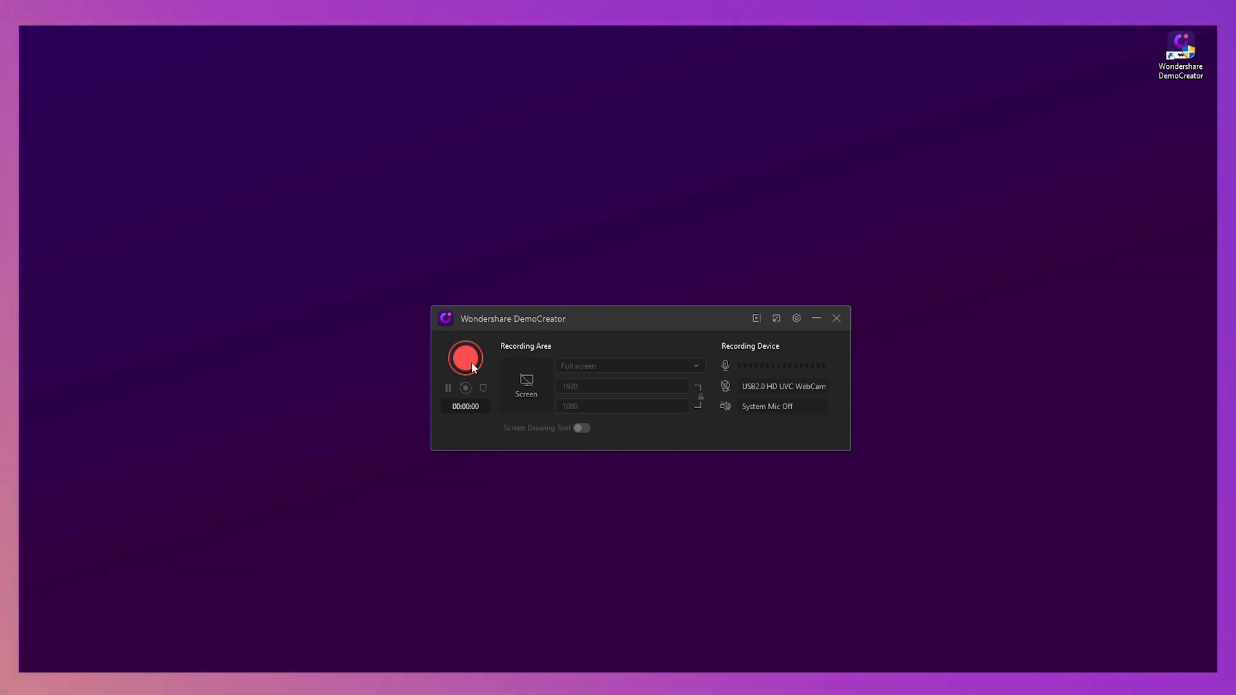
pyautogui.click(464, 358)
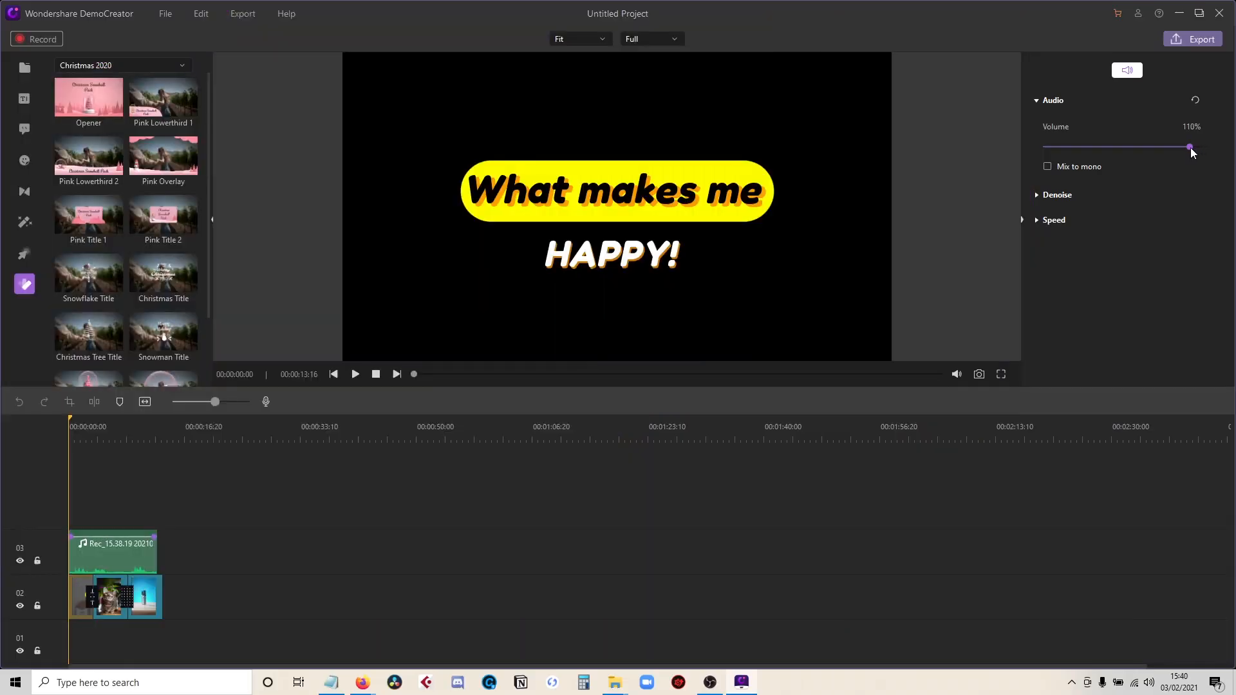
# Enable Denoise on the recorded audio clip in its properties panel.
pyautogui.click(1057, 196)
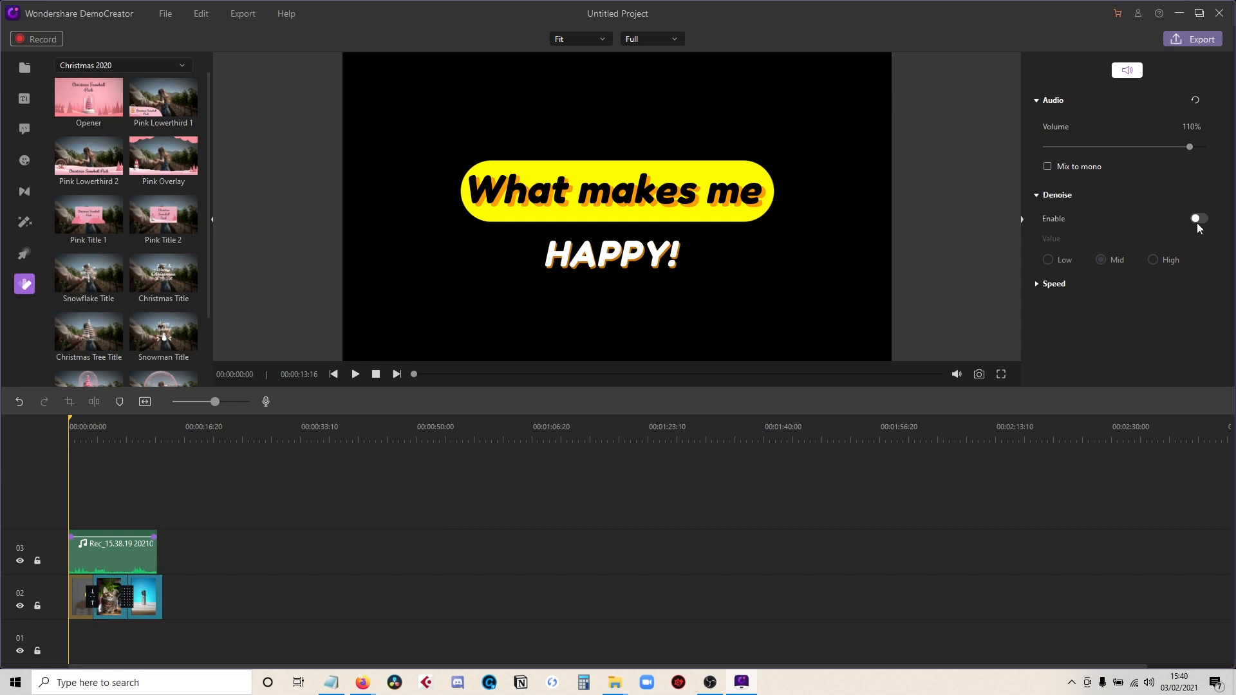
pyautogui.click(1200, 217)
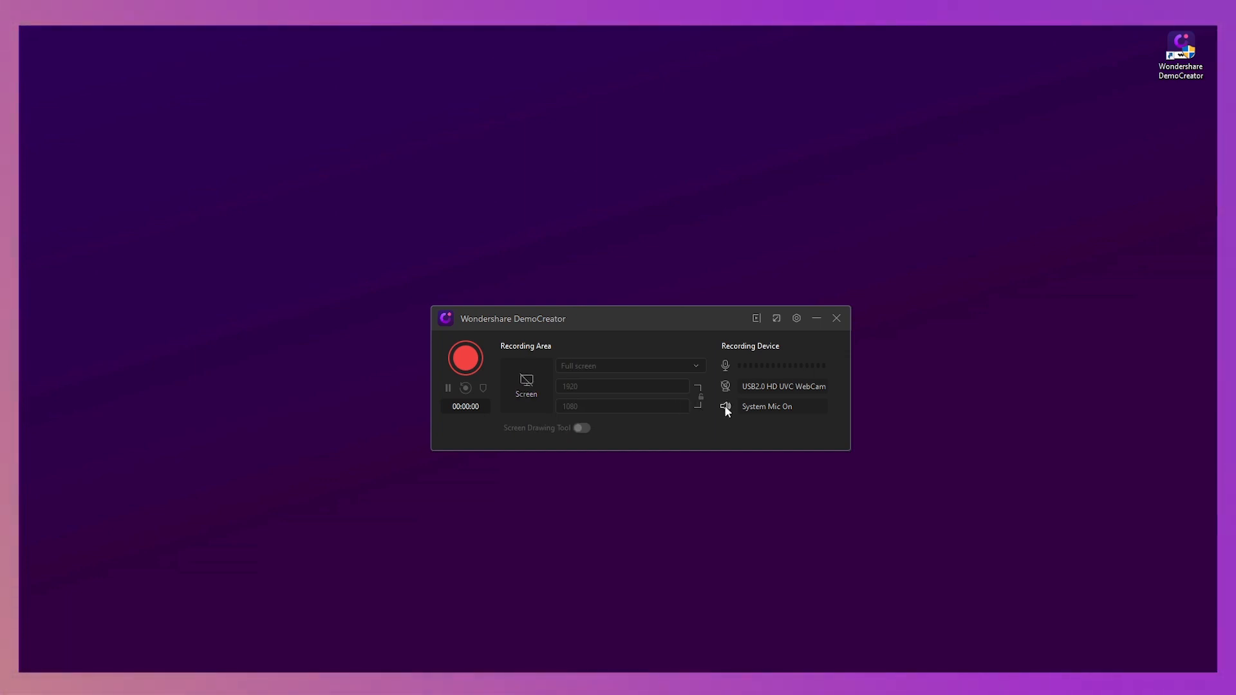
# Turn the system microphone on, record the screen, then stop the recording.
pyautogui.click(464, 358)
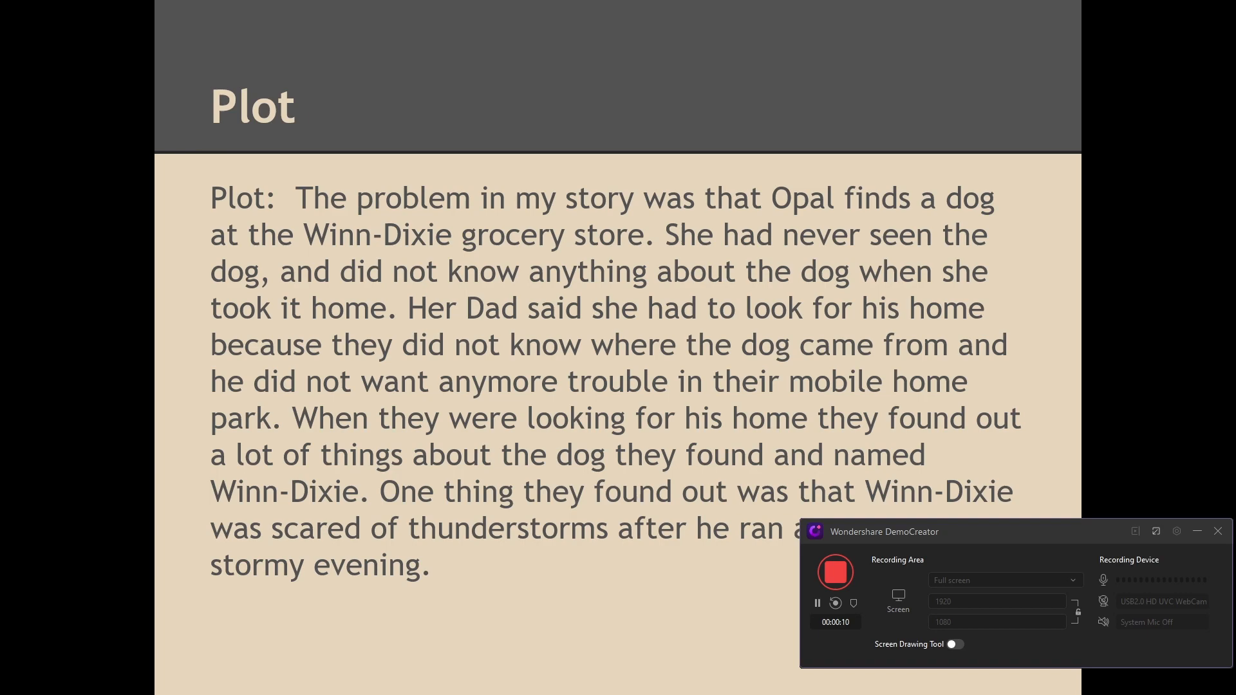
pyautogui.click(834, 572)
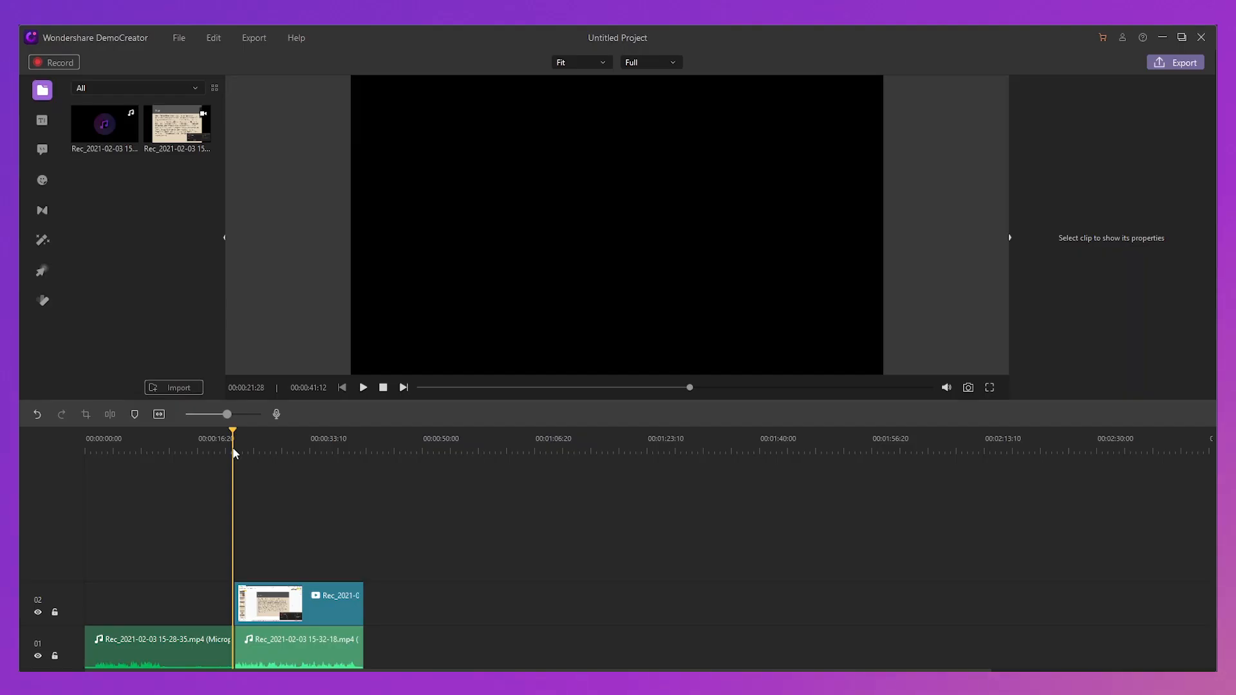
pyautogui.moveTo(363, 389)
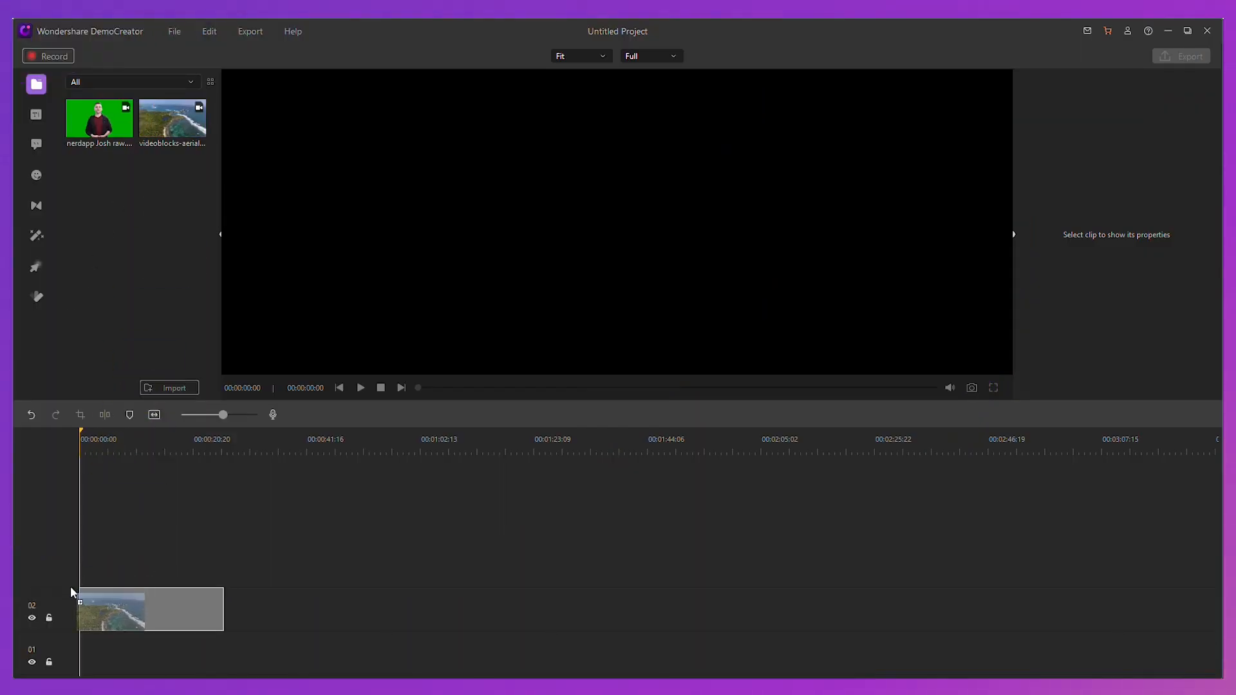
# Record a short voiceover onto track 03 above the selected aerial video clip.
pyautogui.click(144, 611)
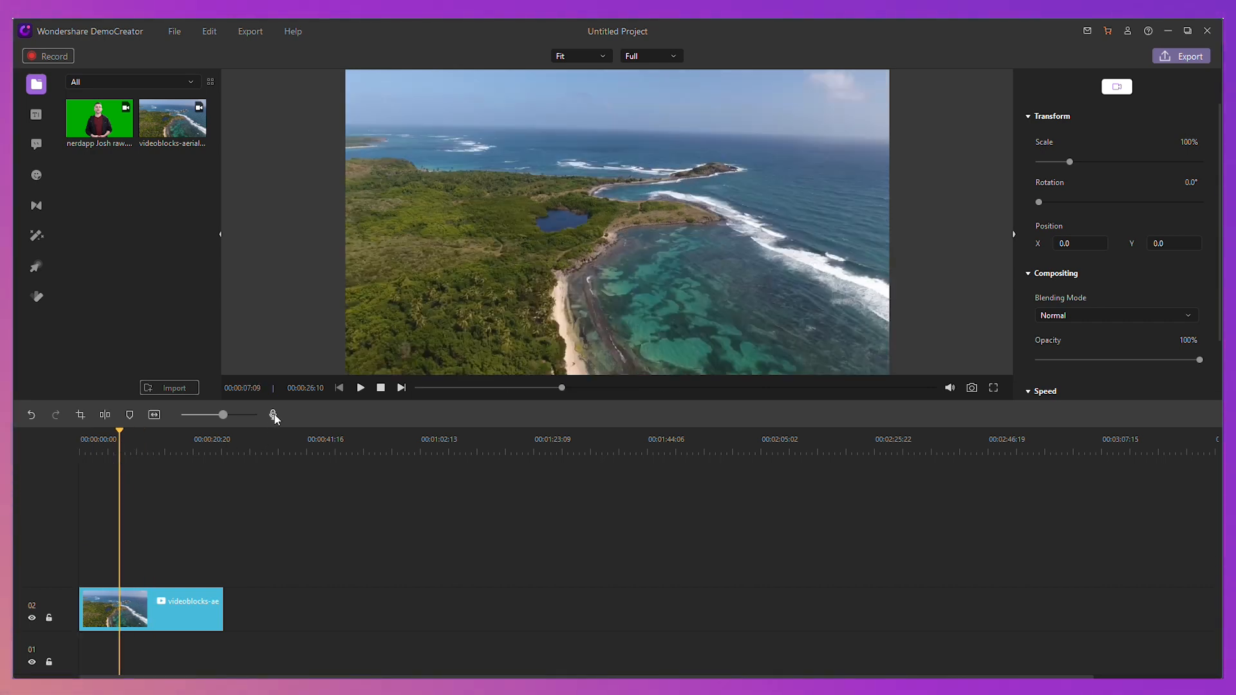
pyautogui.click(273, 414)
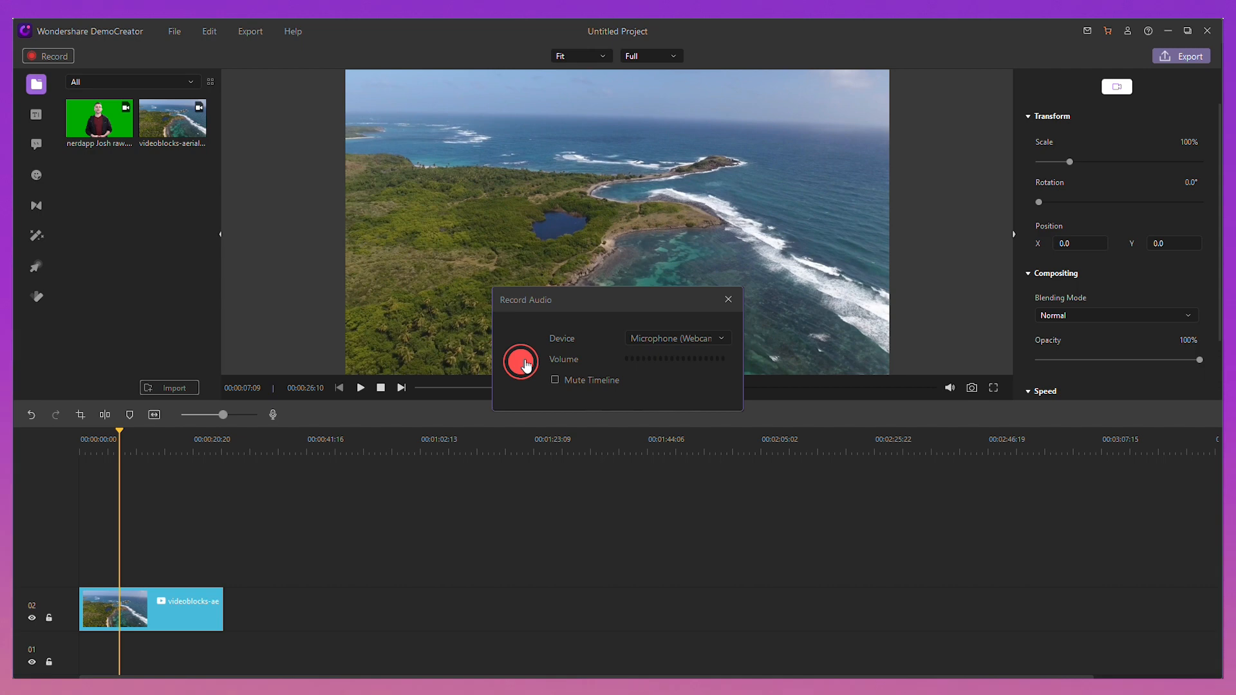
pyautogui.click(521, 362)
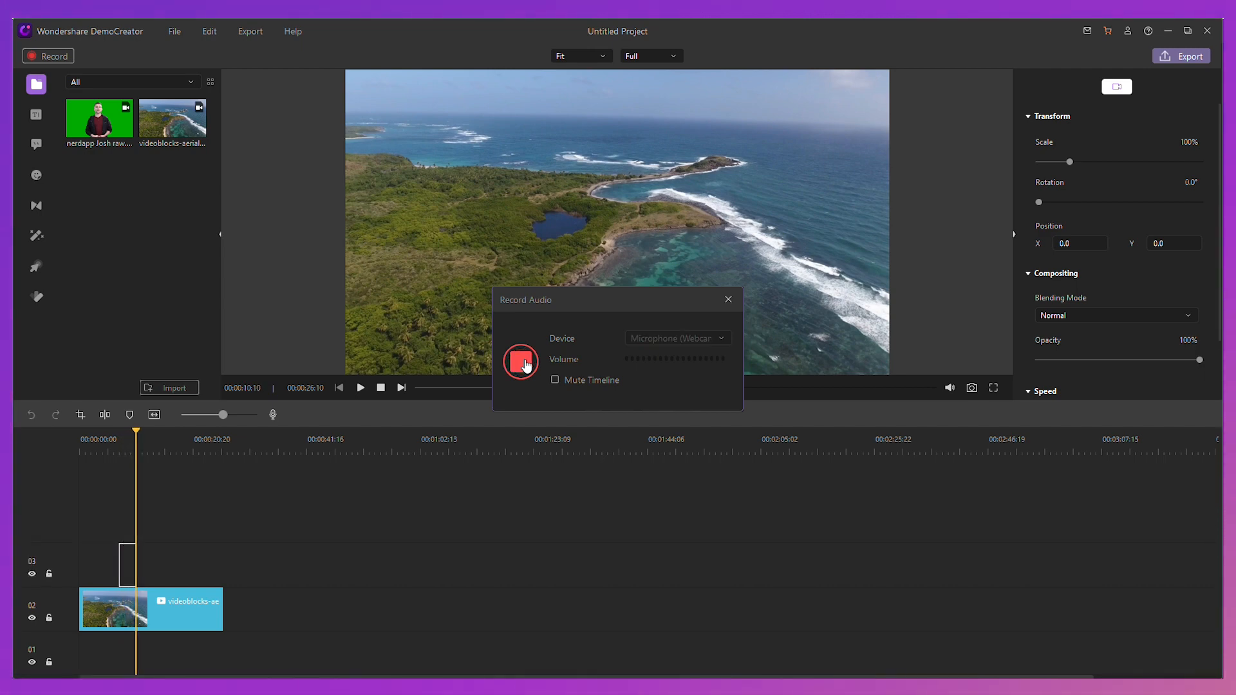
pyautogui.click(522, 364)
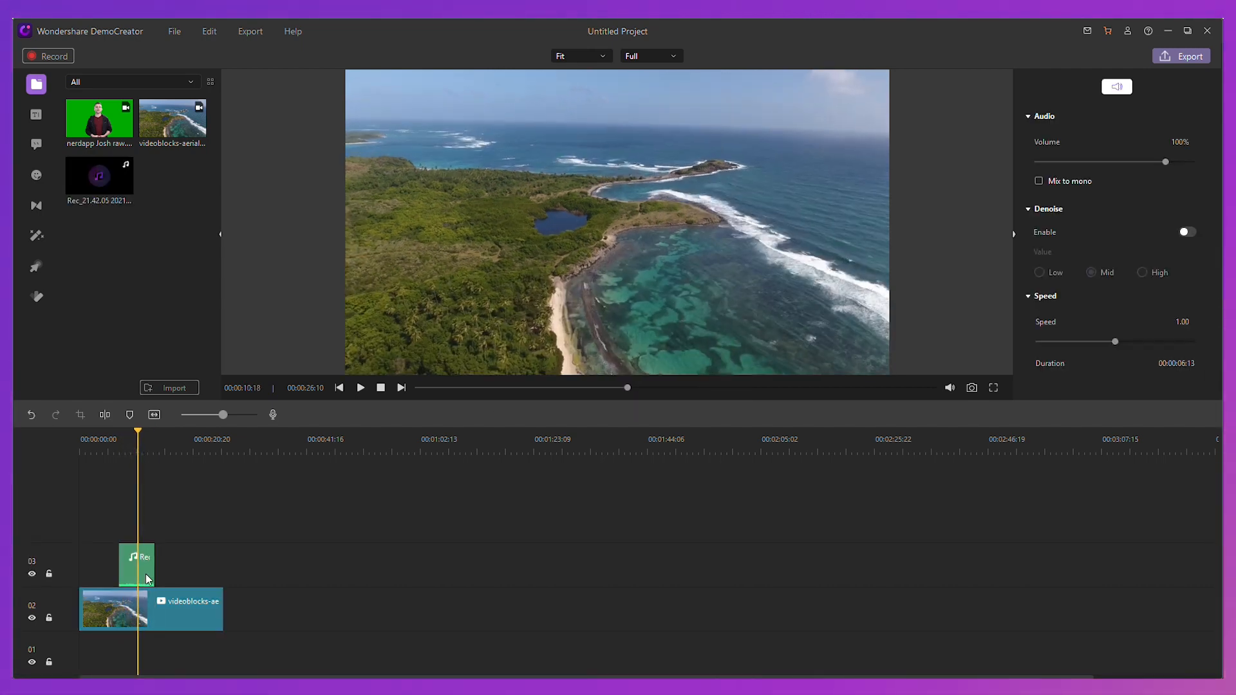